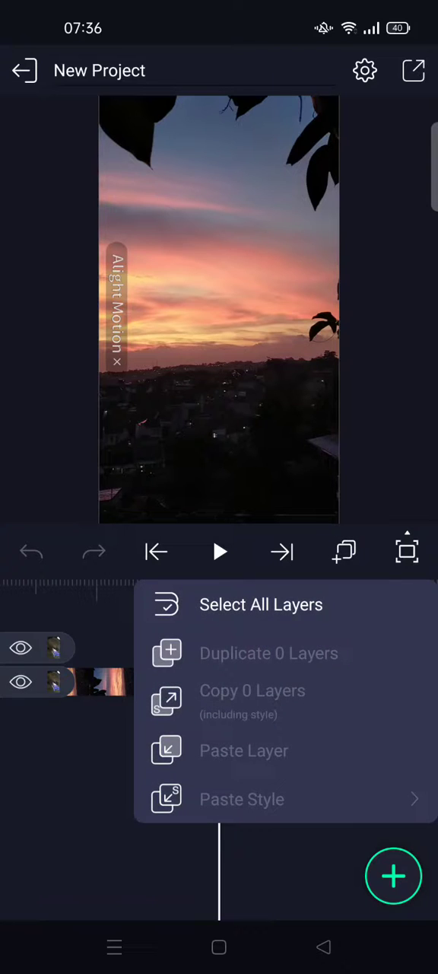
# Select both timeline layers, the sunset video clip and the layer above it
pyautogui.click(261, 604)
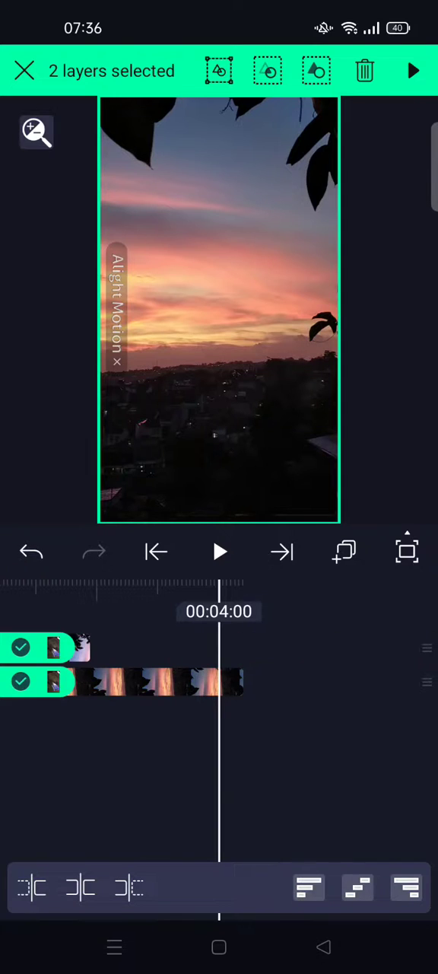
# Group the two selected layers into a single Group 1 layer
pyautogui.click(406, 888)
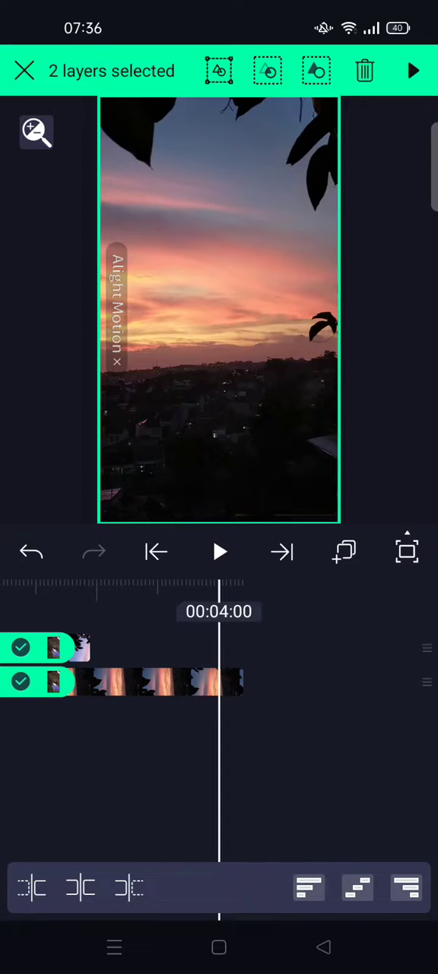
pyautogui.click(29, 553)
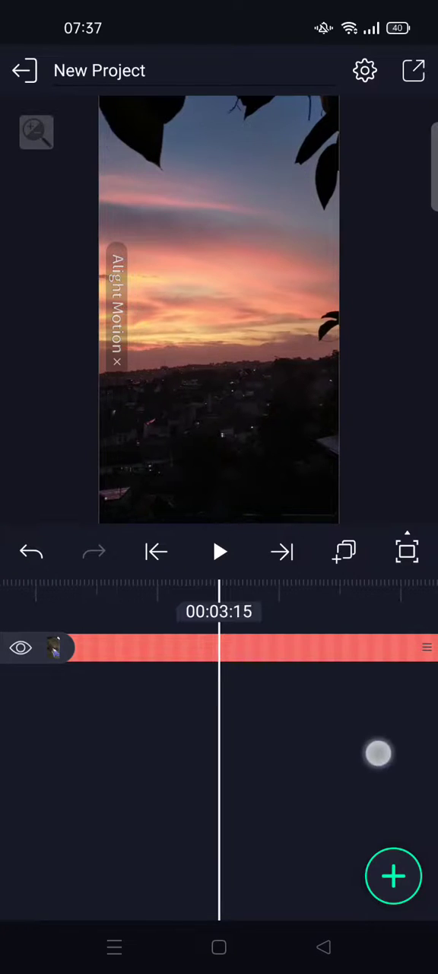
pyautogui.moveTo(379, 753); pyautogui.dragTo(335, 747)
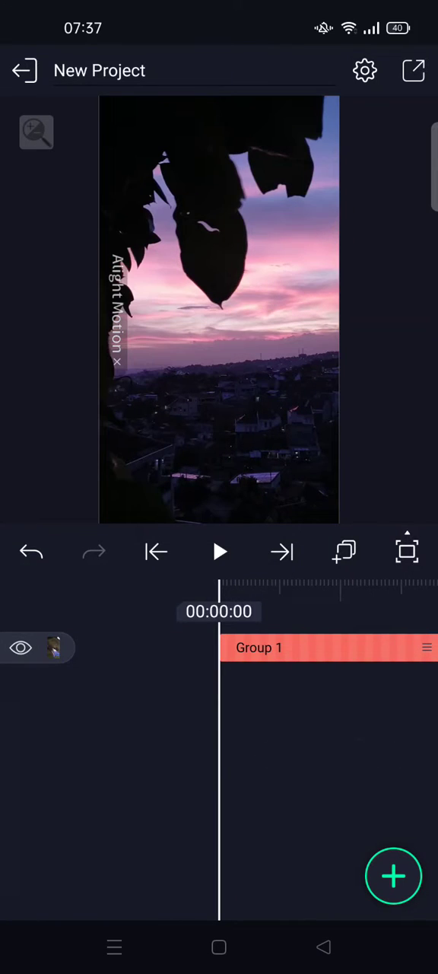
pyautogui.click(219, 551)
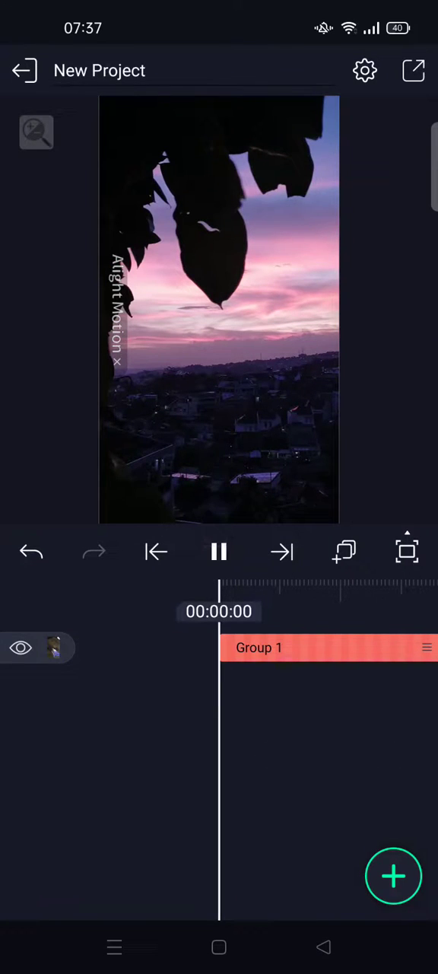
pyautogui.click(219, 551)
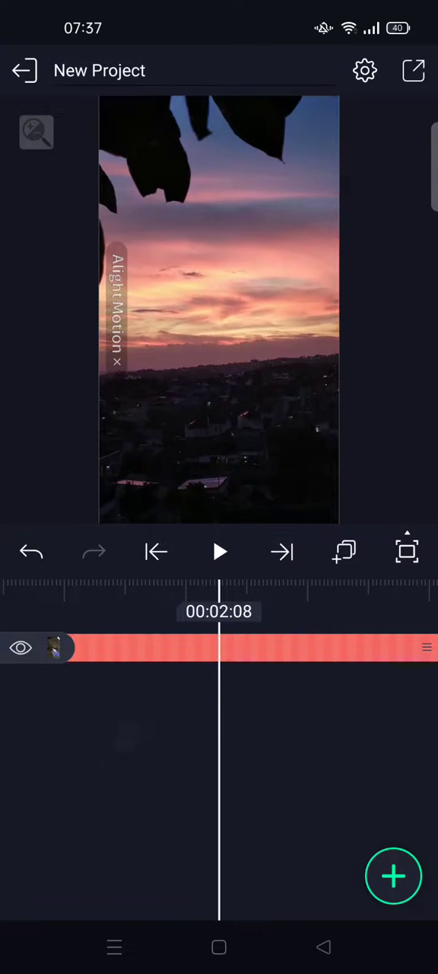
pyautogui.click(219, 552)
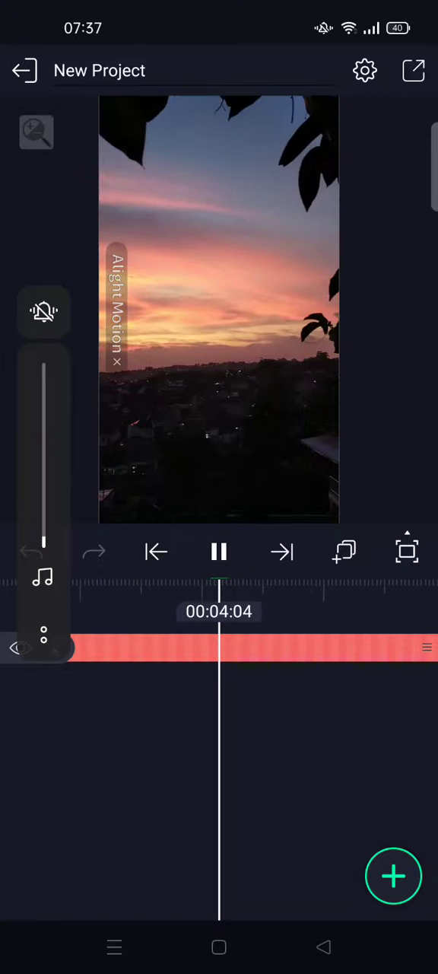
pyautogui.click(219, 551)
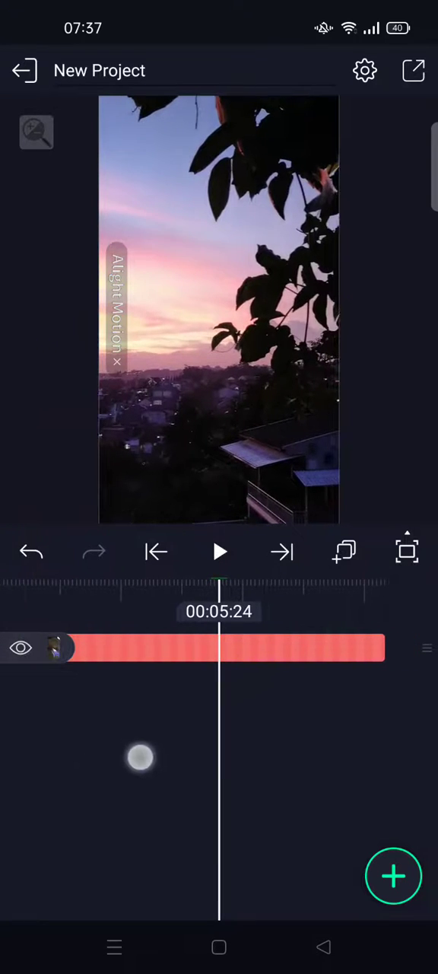